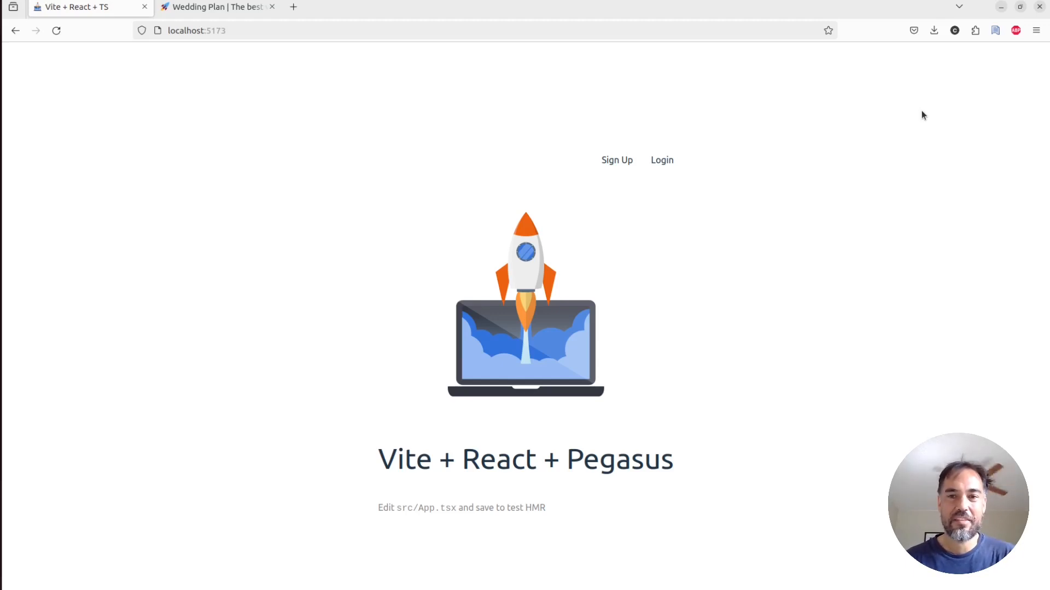
mouse_move(550, 194)
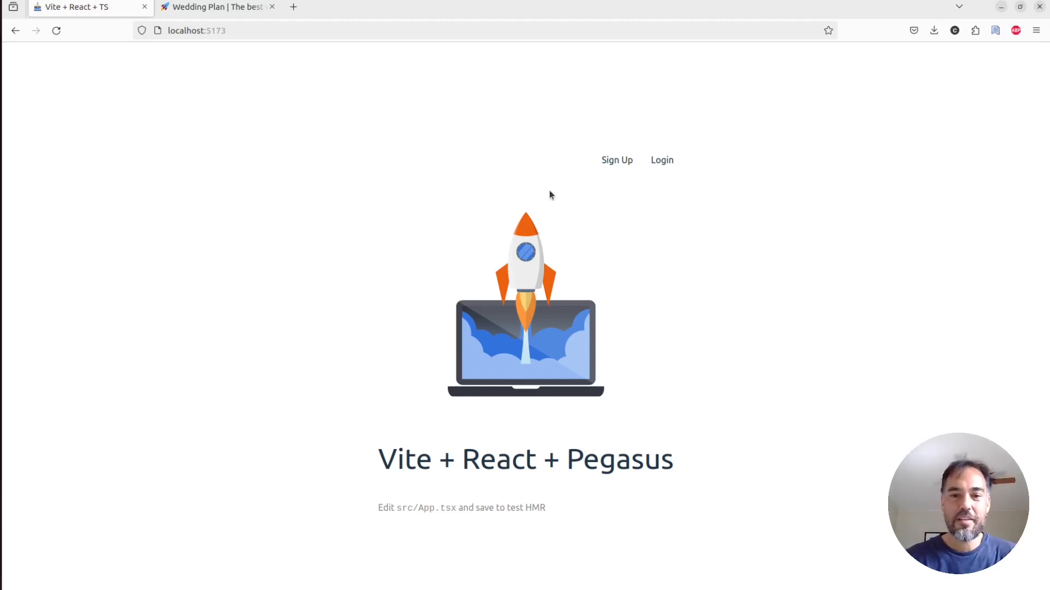
mouse_move(655, 173)
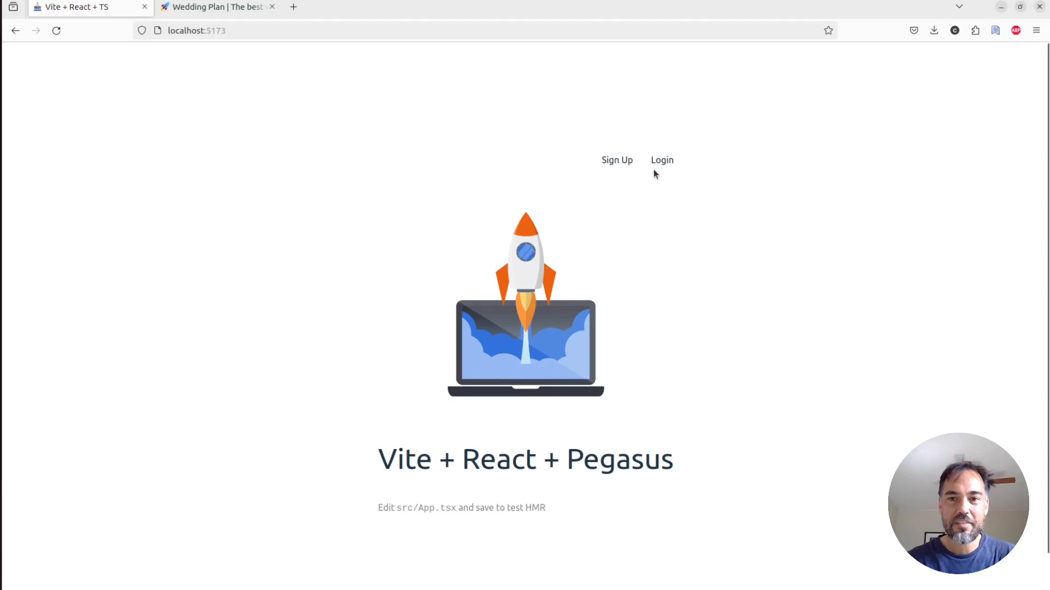
Sign in with the prefilled email and password and return to the greeting home page.
left_click(661, 159)
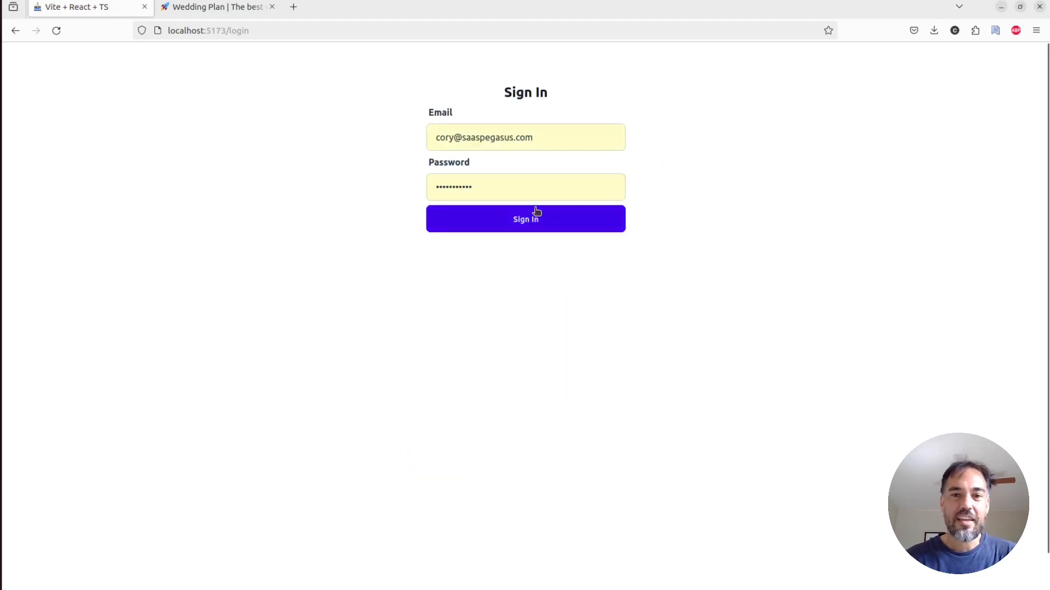
left_click(526, 218)
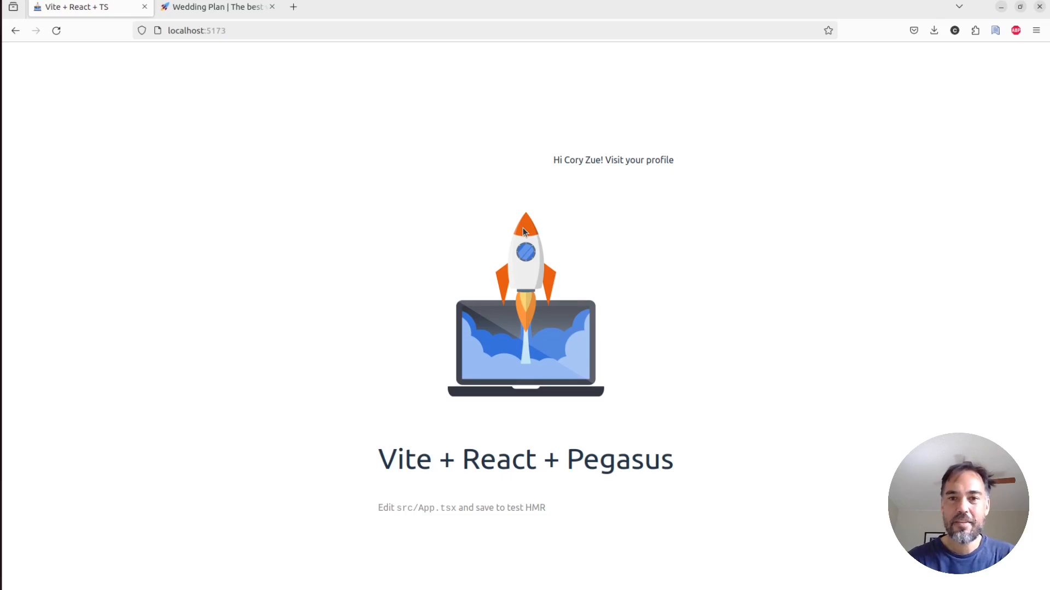
mouse_move(568, 162)
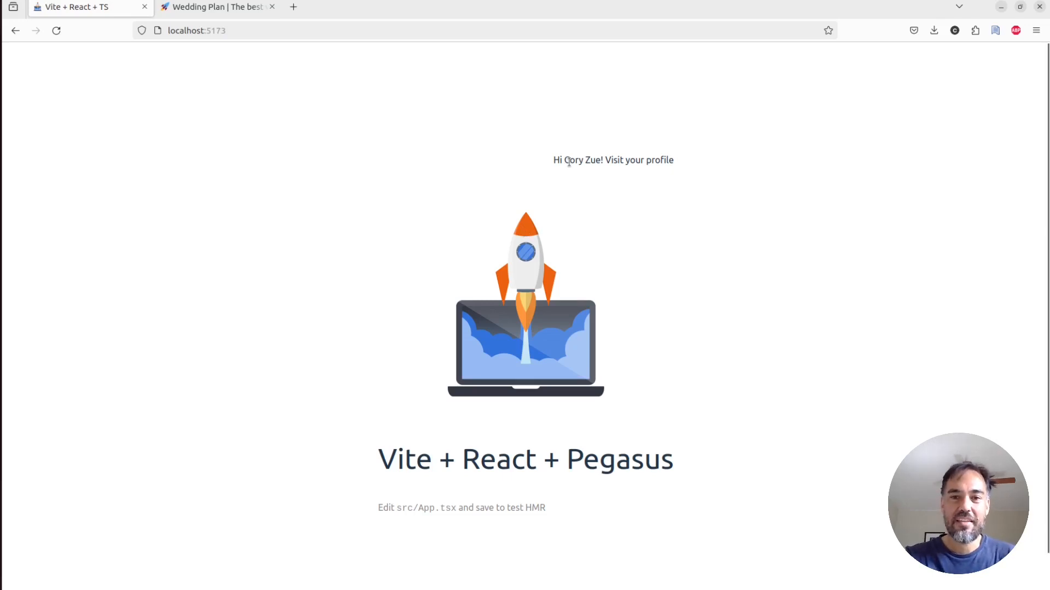
double_click(593, 160)
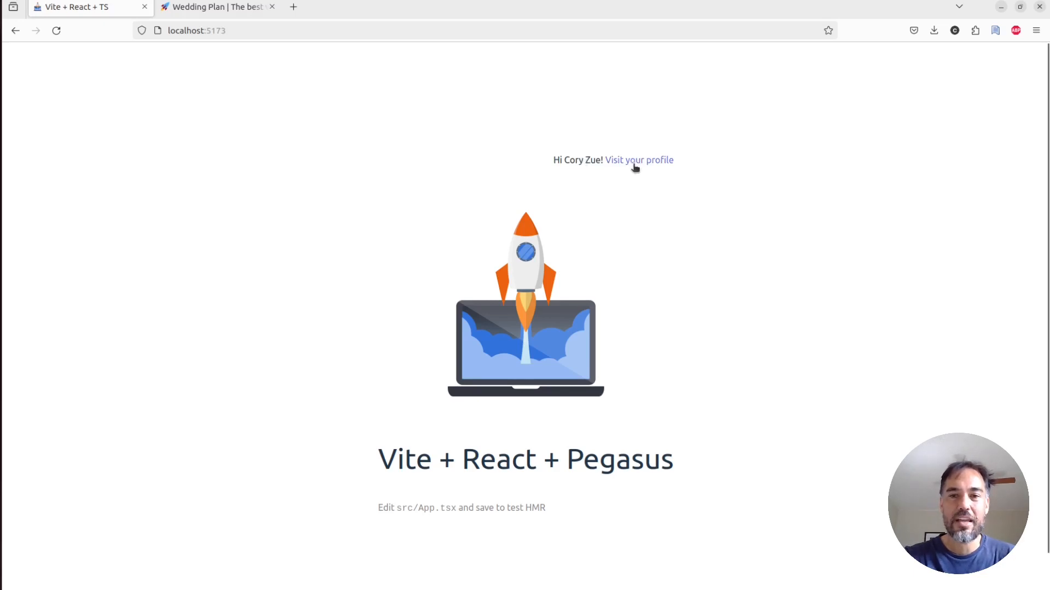
View the signed-in user's profile, then the Employee App list of all employees.
left_click(638, 160)
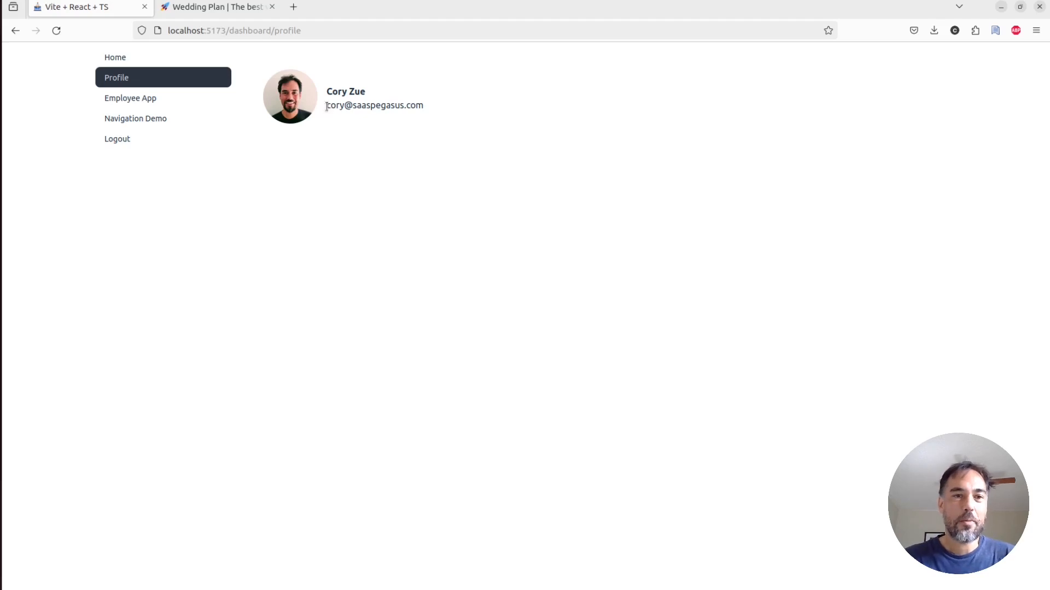
mouse_move(130, 97)
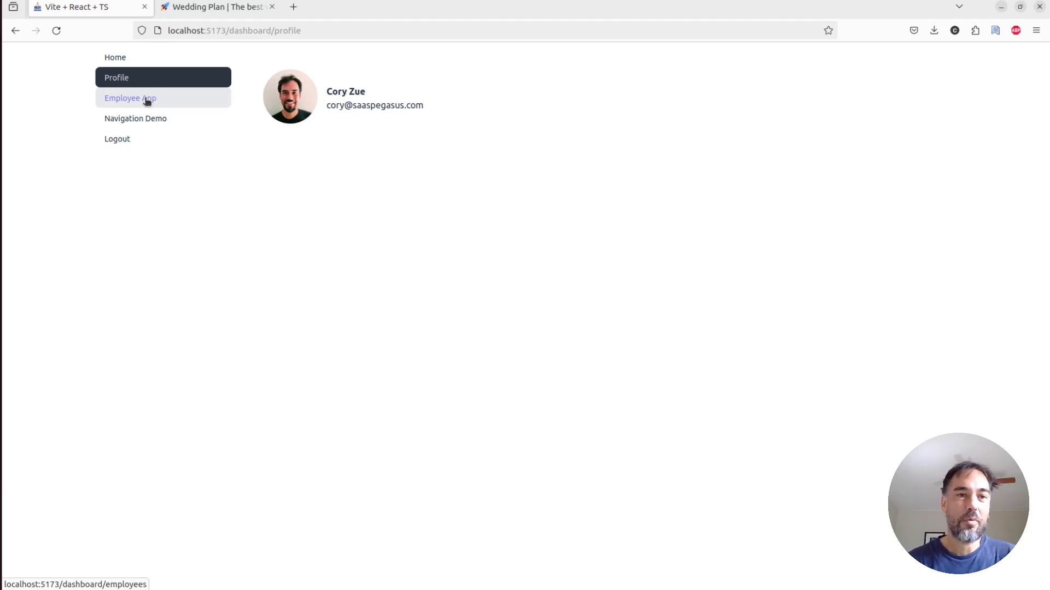
left_click(130, 98)
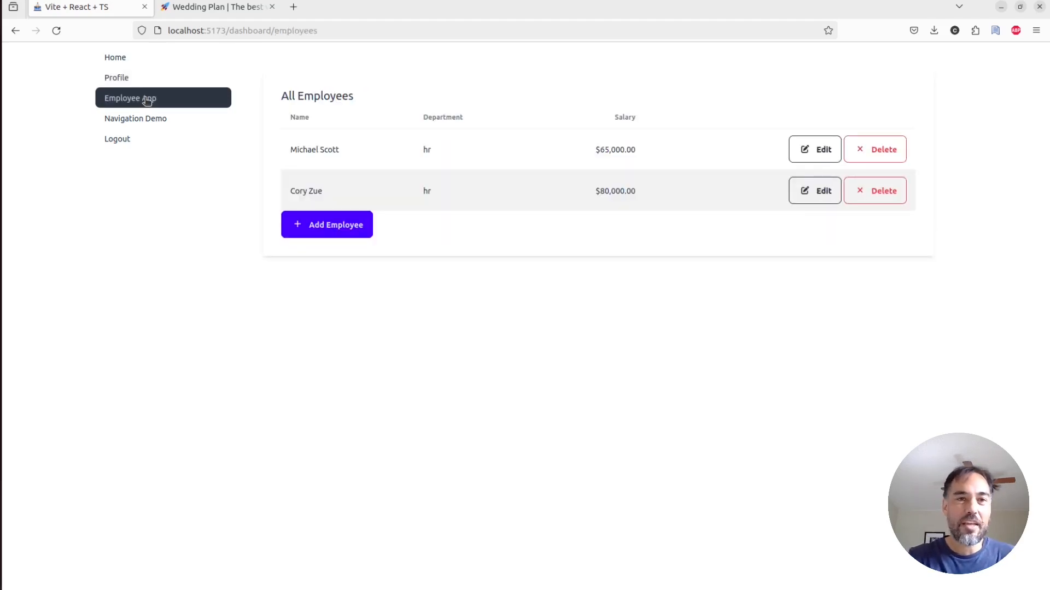
left_click(218, 7)
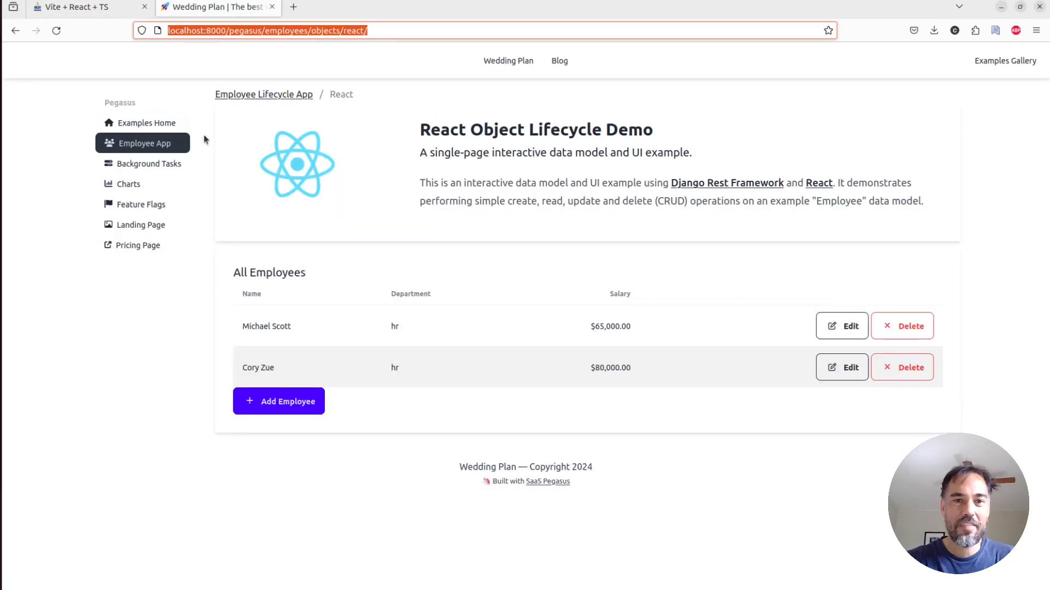
mouse_move(478, 298)
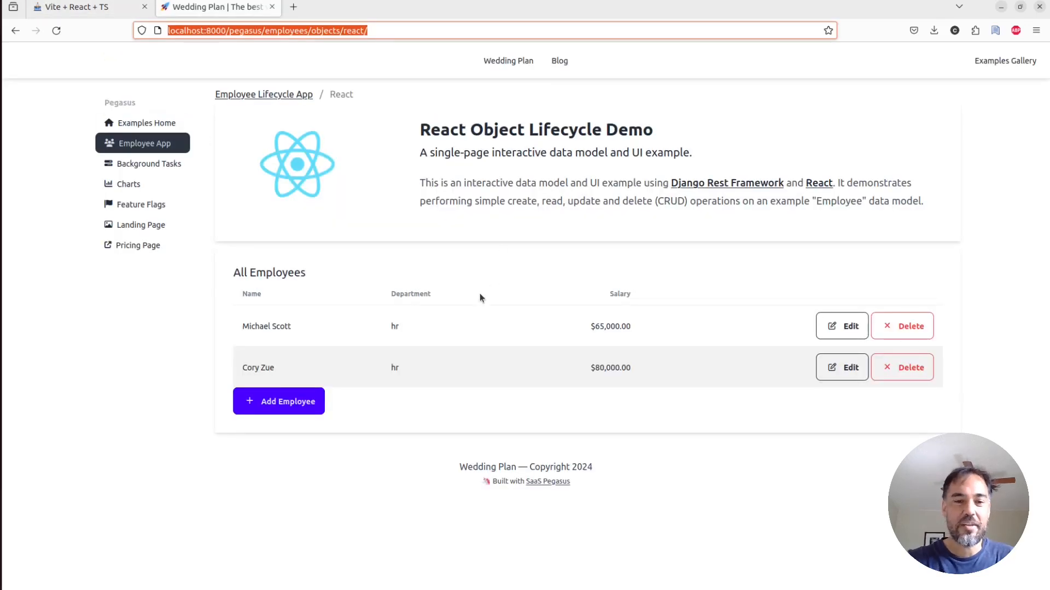
mouse_move(486, 298)
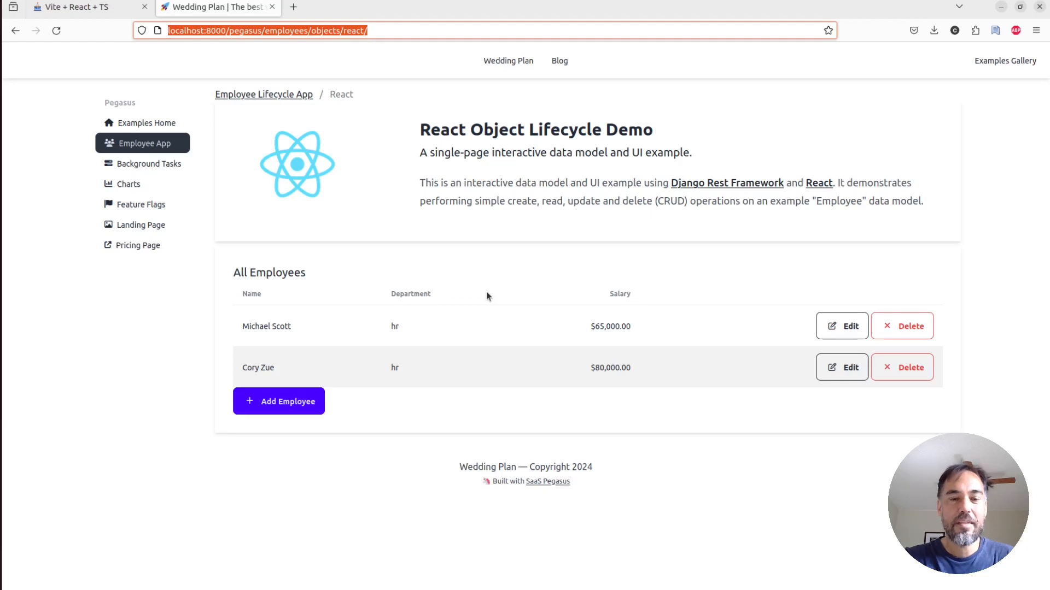
mouse_move(550, 309)
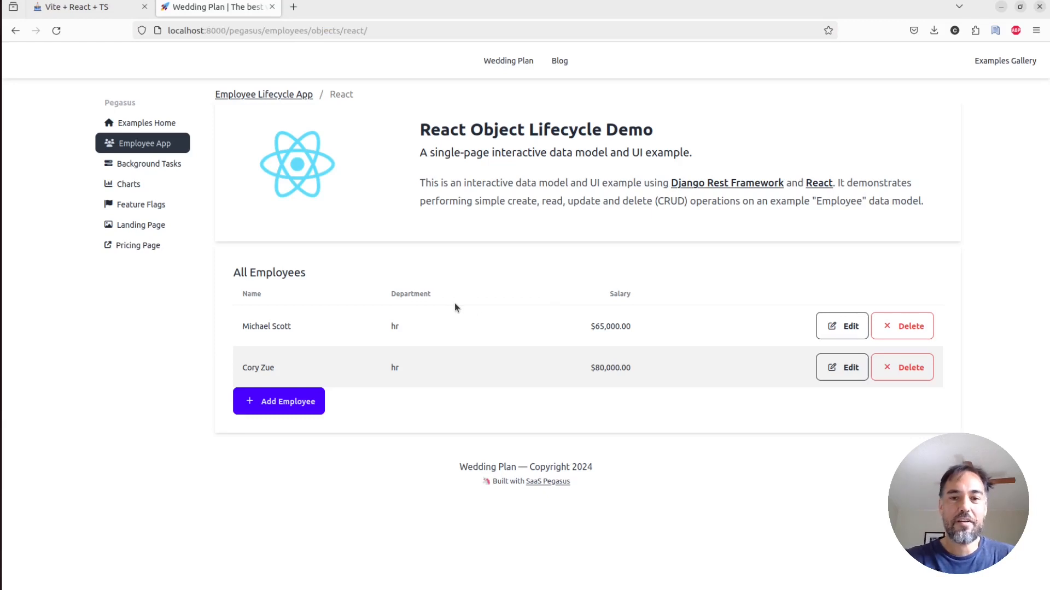
mouse_move(536, 328)
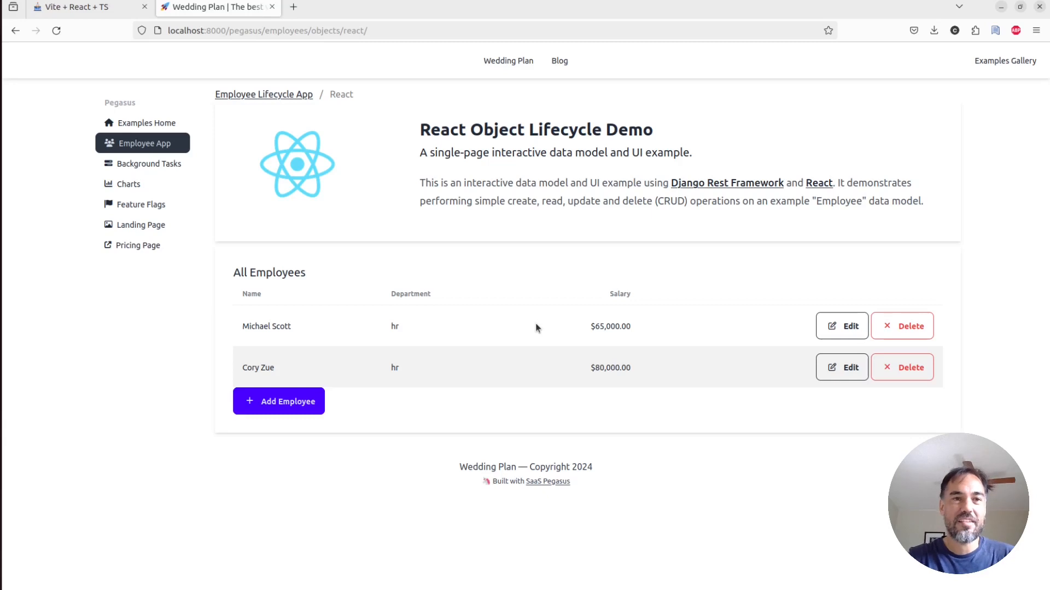
left_click(88, 8)
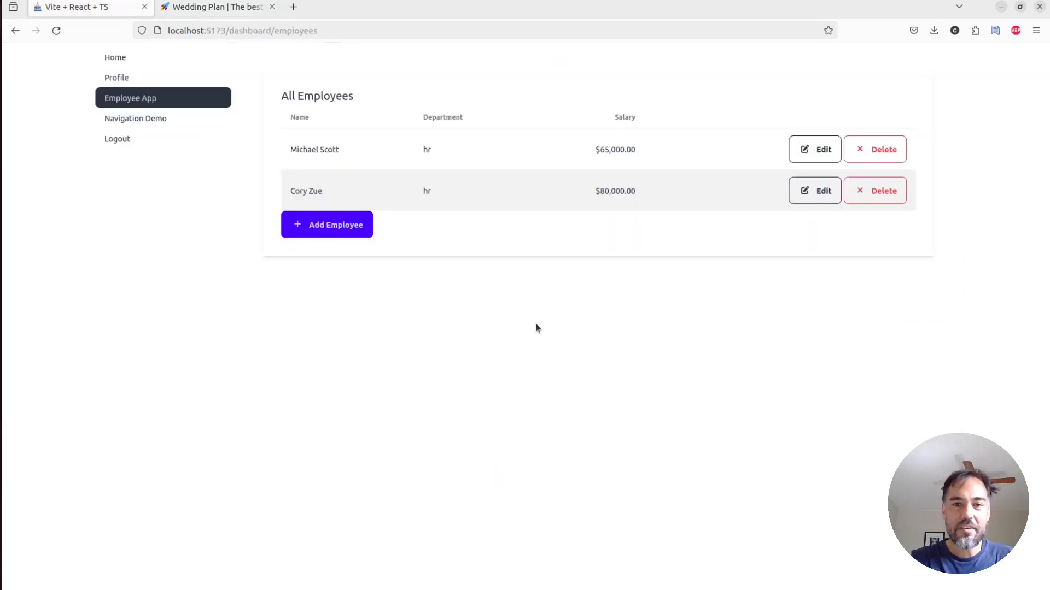
mouse_move(359, 265)
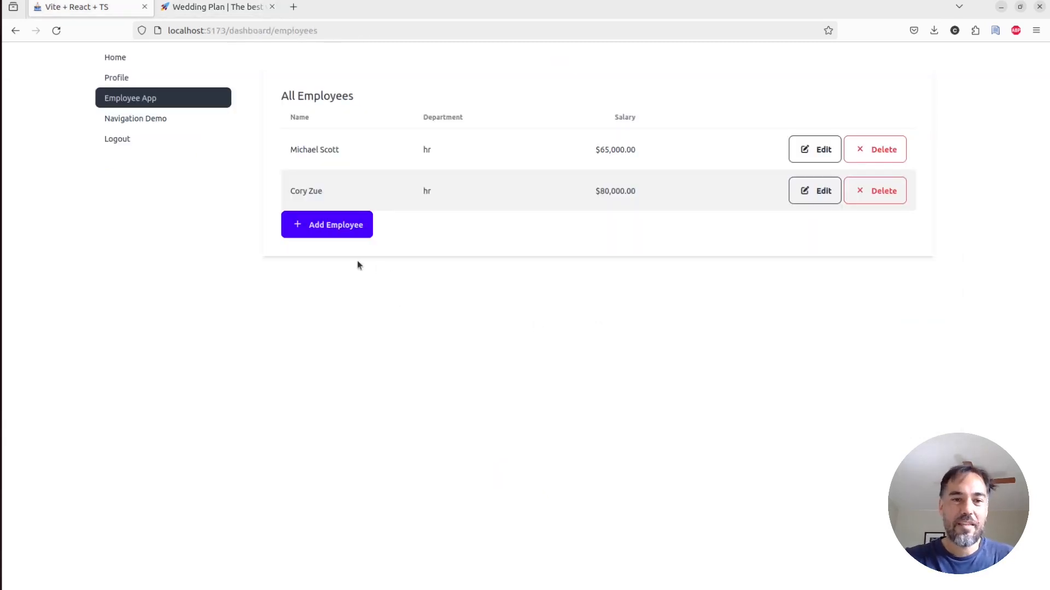
left_click(327, 224)
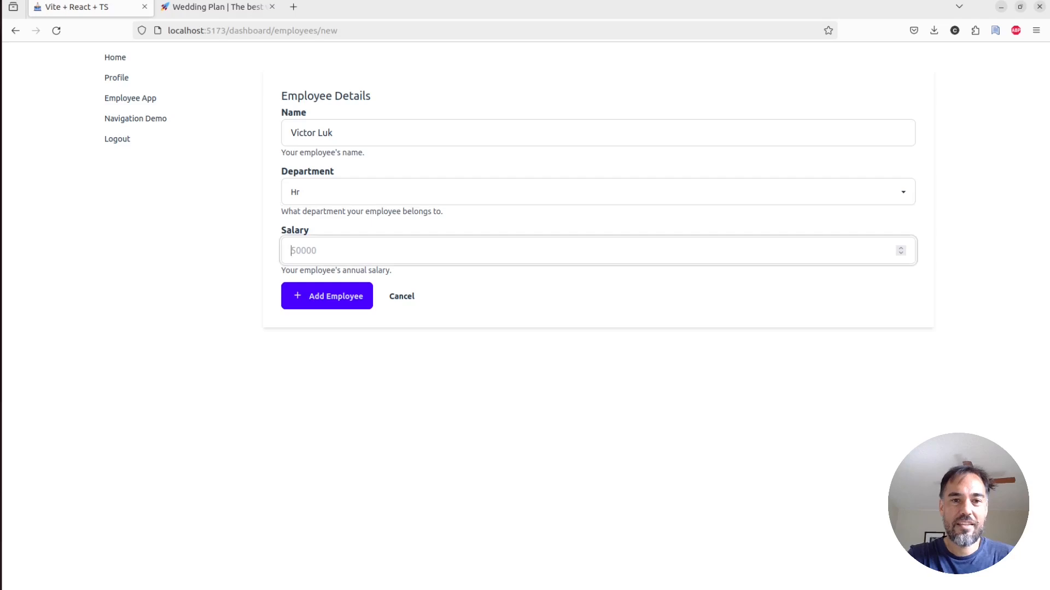
type("80000")
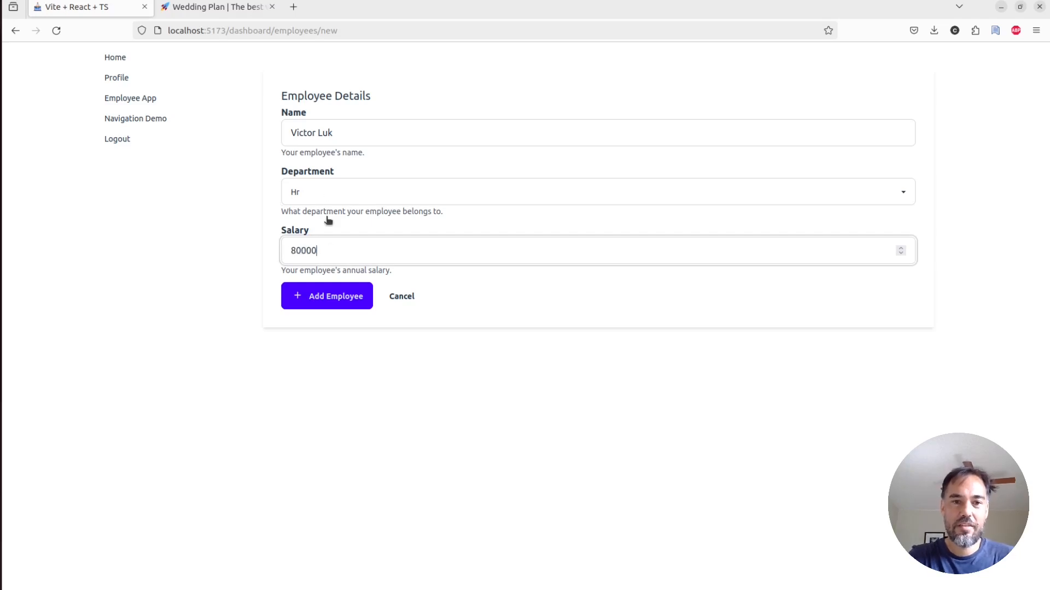
left_click(327, 296)
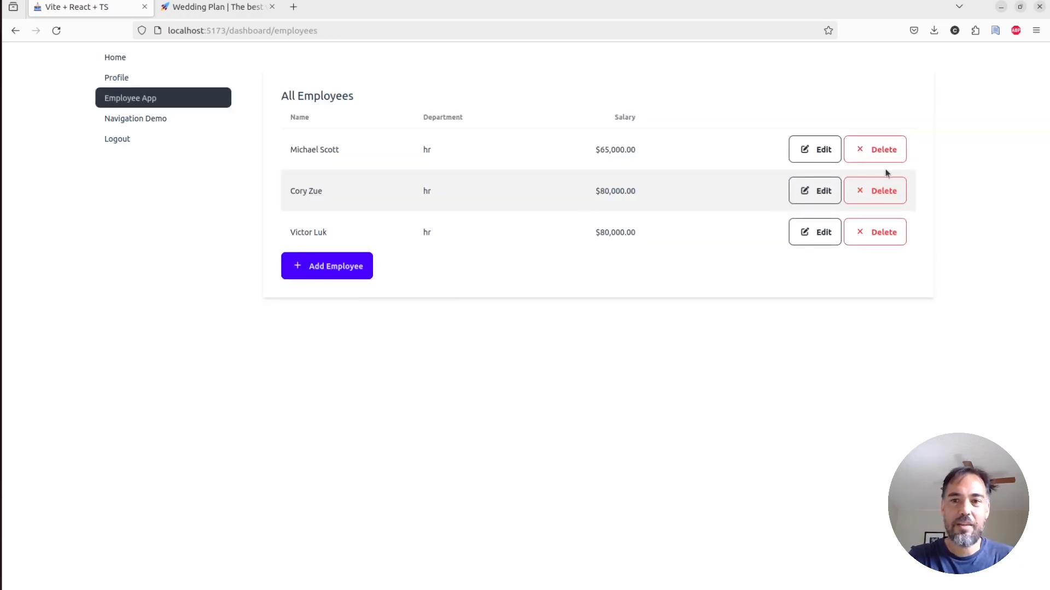
left_click(813, 190)
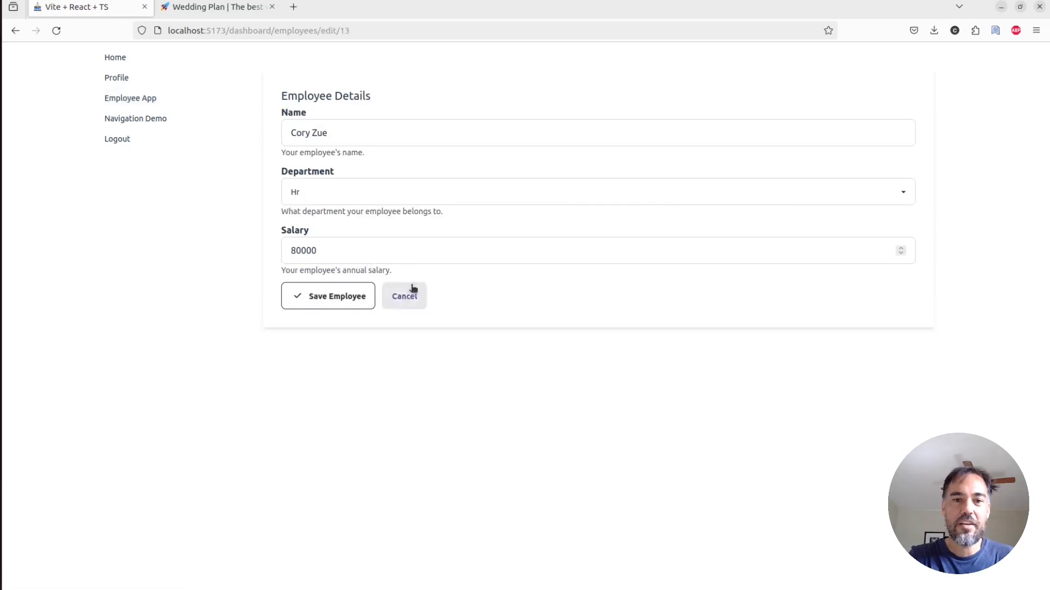
left_click(404, 296)
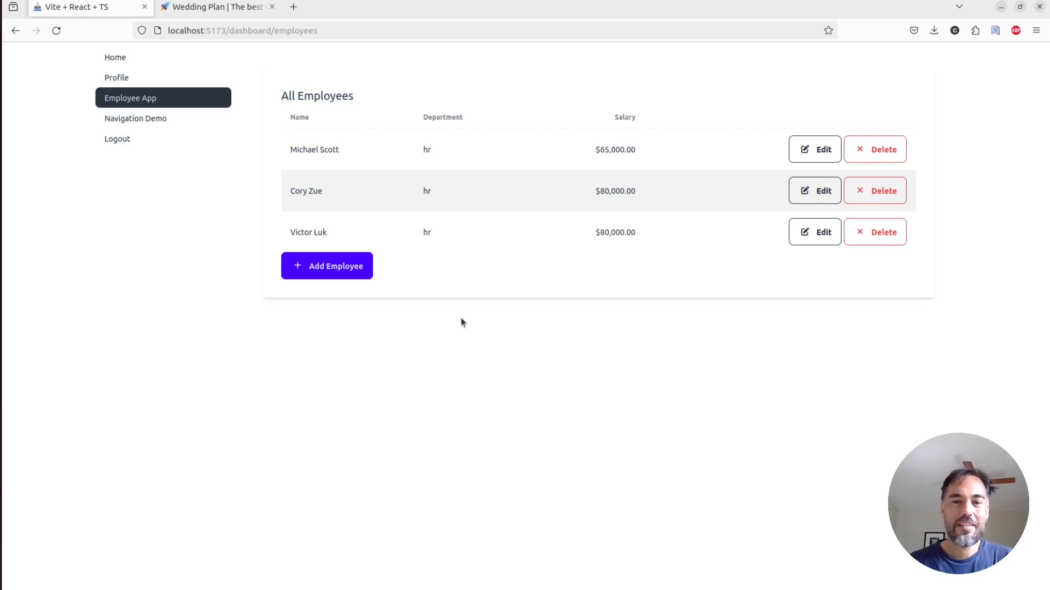
mouse_move(299, 161)
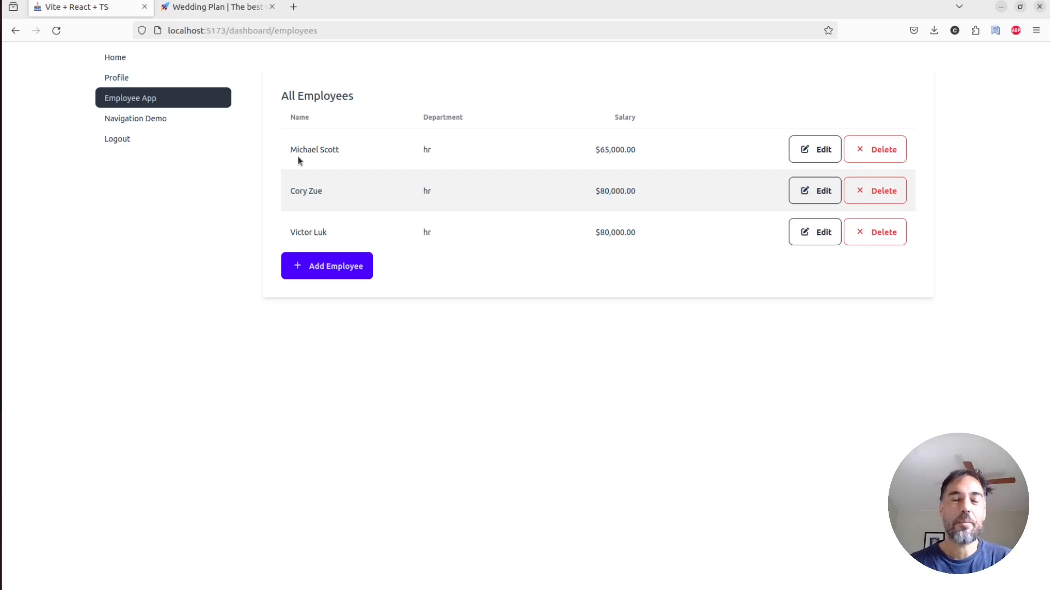